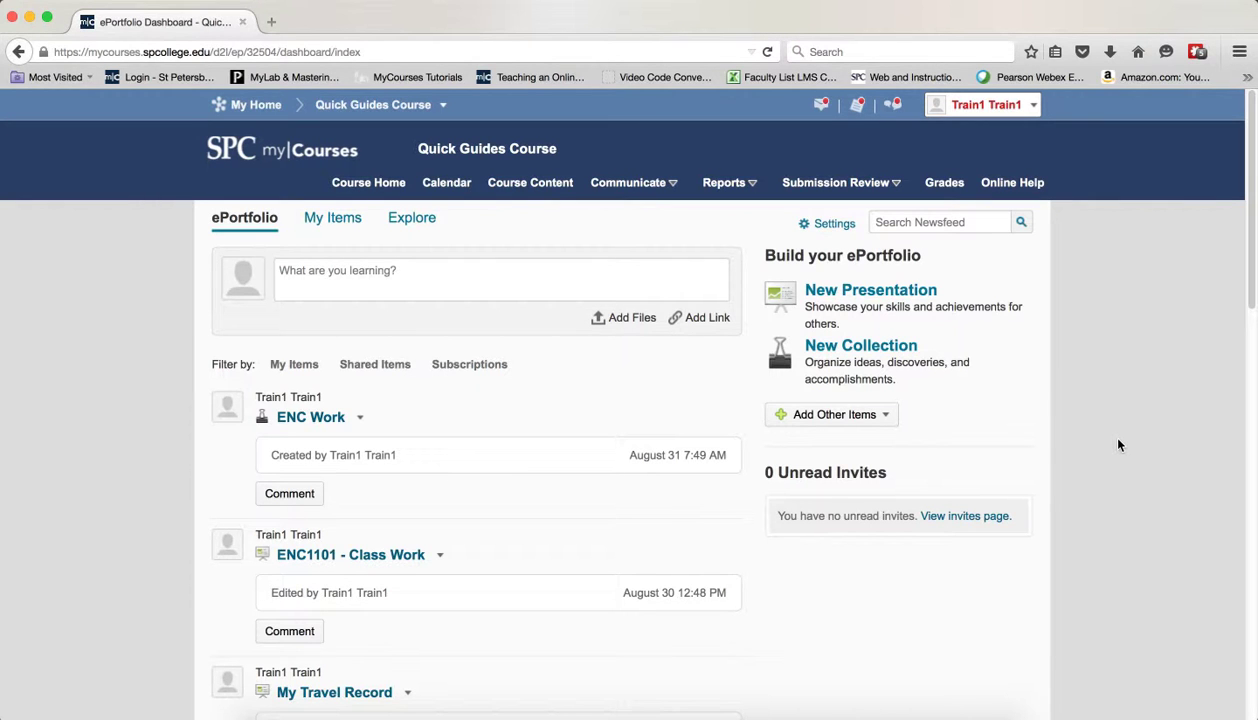
pyautogui.moveTo(1116, 448)
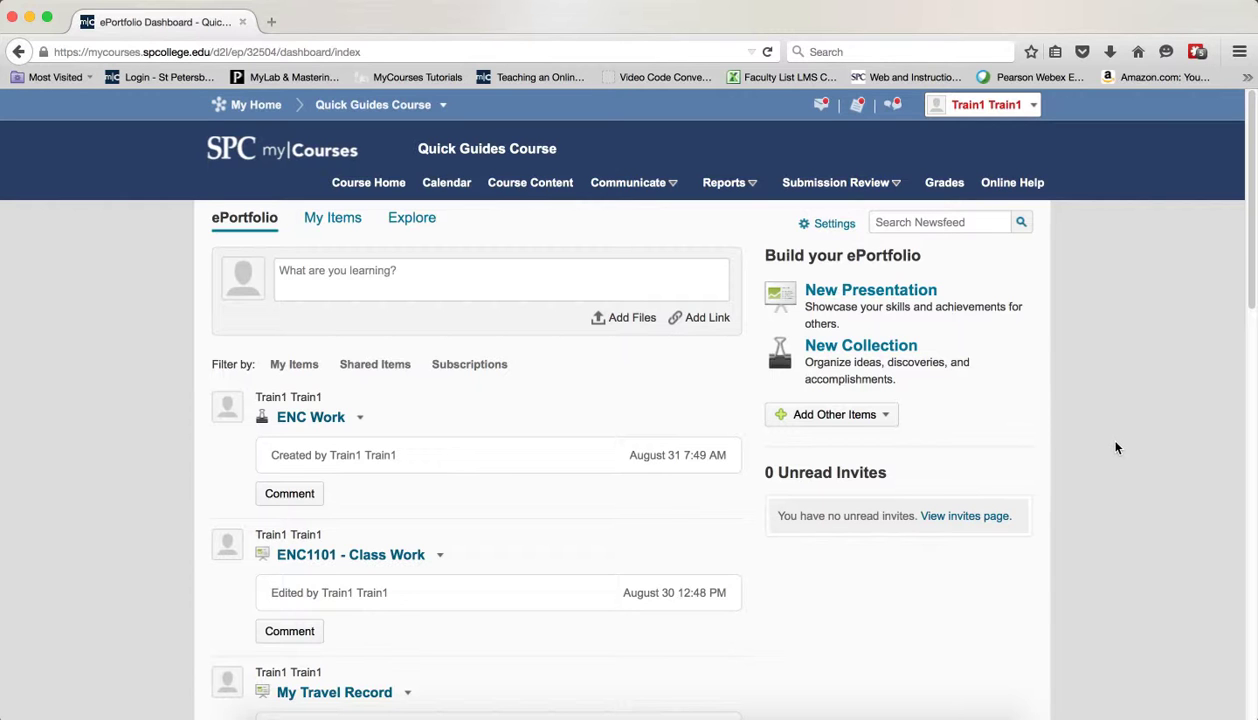
pyautogui.moveTo(1108, 454)
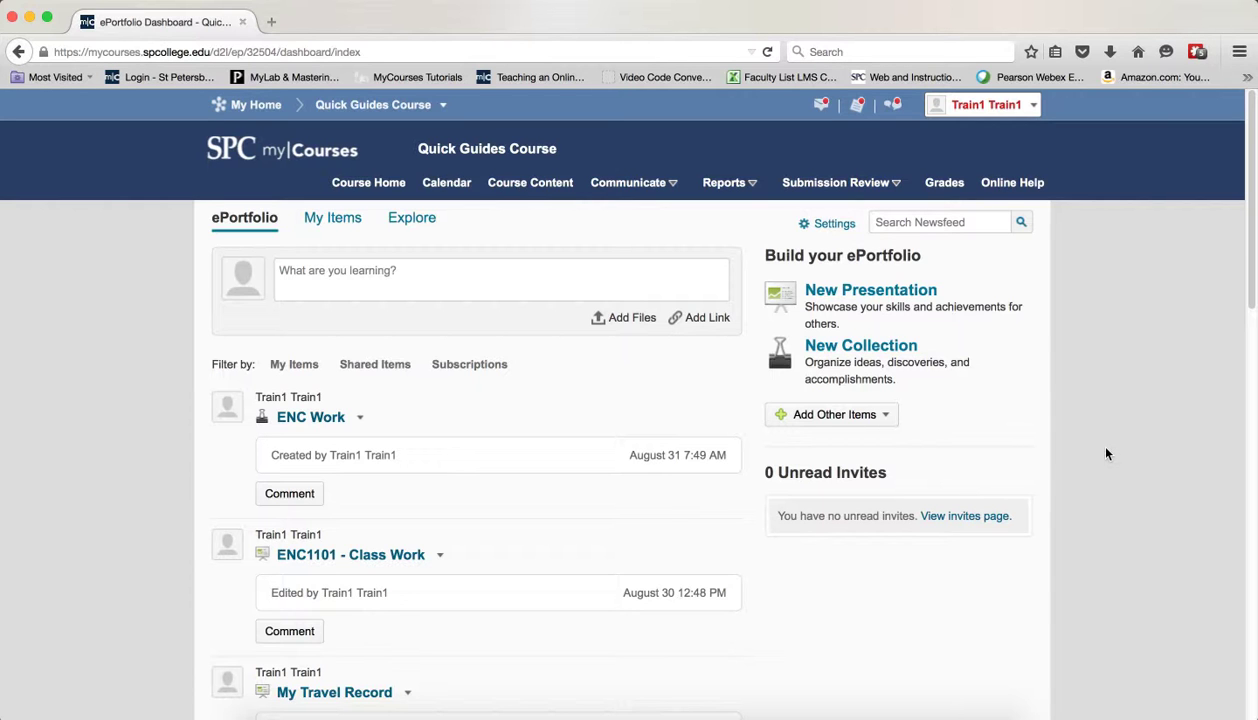
pyautogui.moveTo(264, 256)
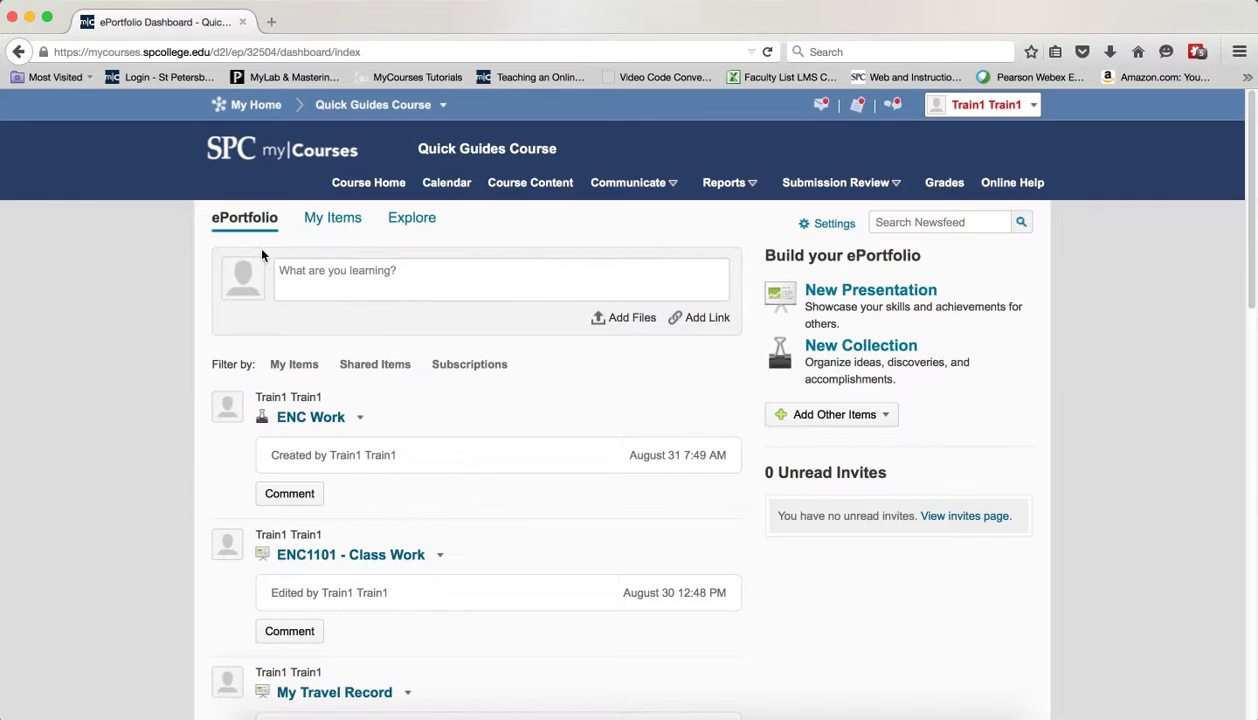
pyautogui.moveTo(930, 488)
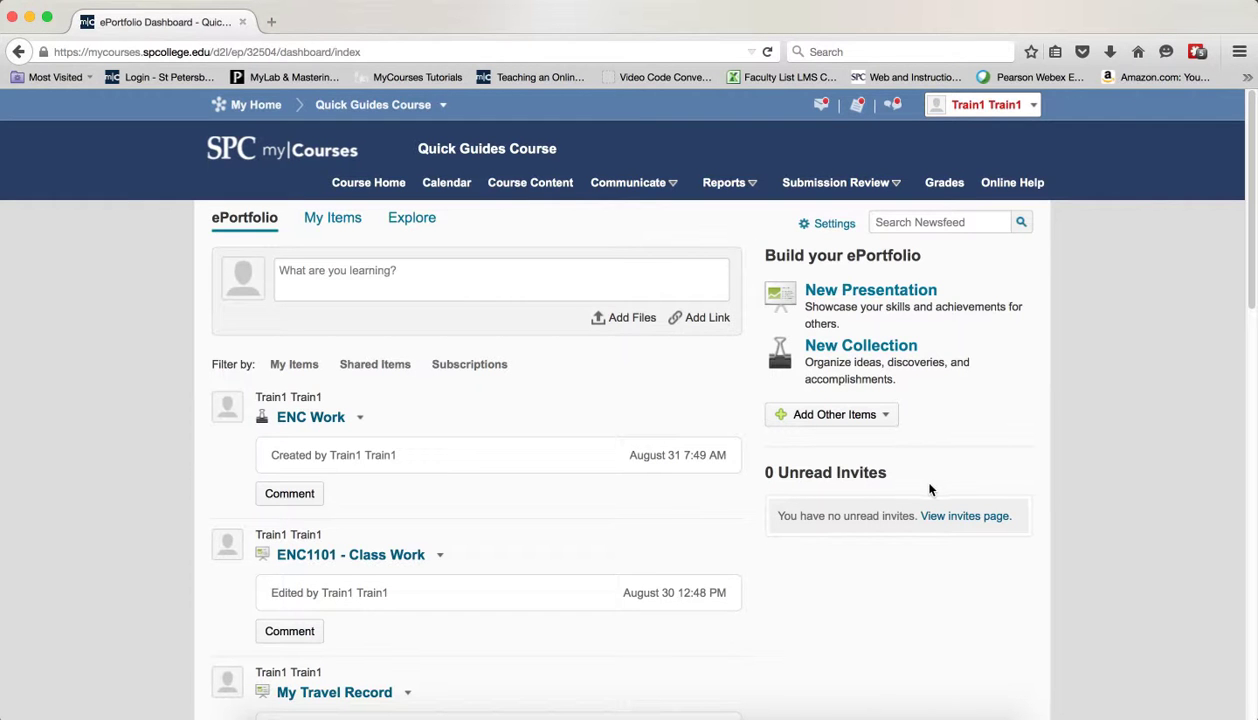
# - Start Add to Collection for POS 2014 - Class ePortfolio from its newsfeed actions menu
pyautogui.scroll(-3)
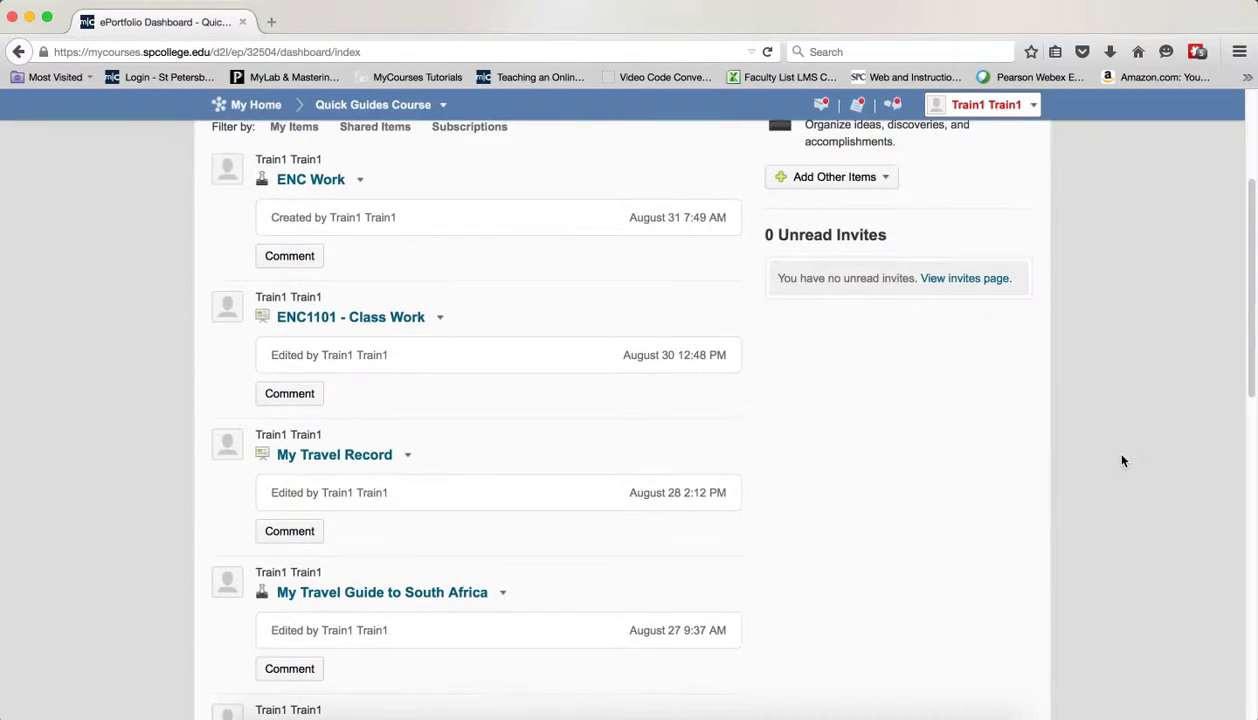
pyautogui.scroll(-3)
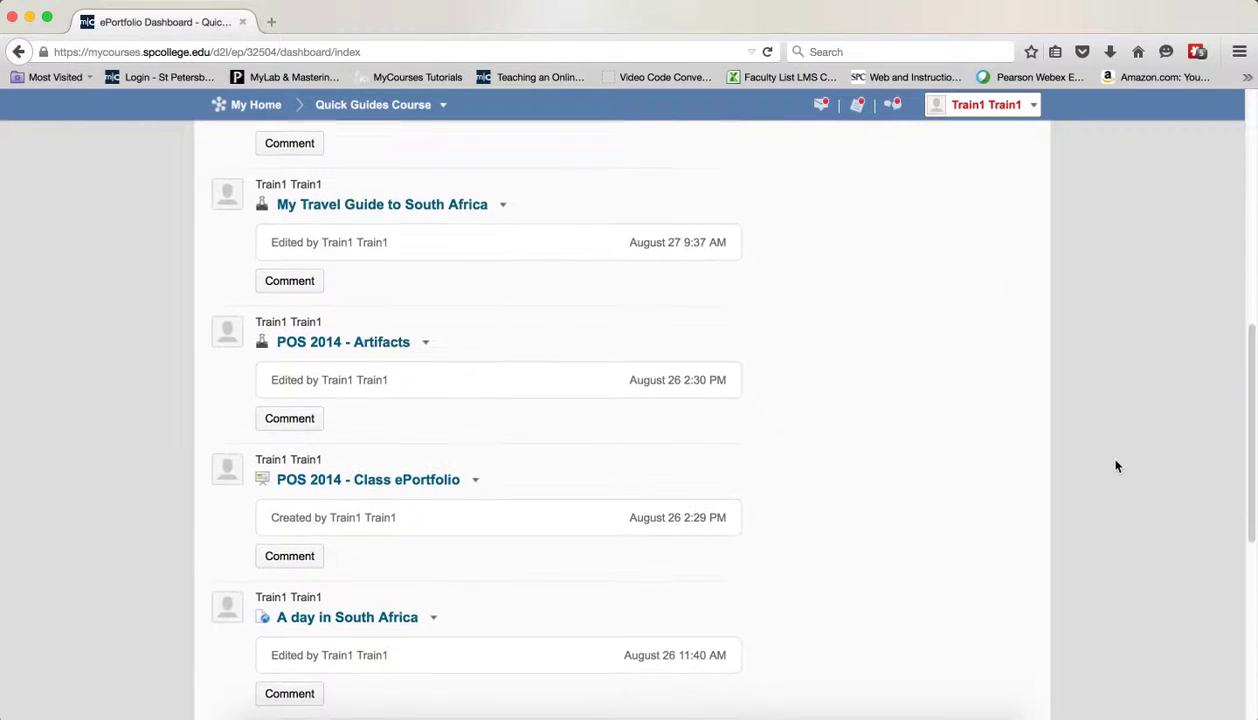
pyautogui.click(476, 480)
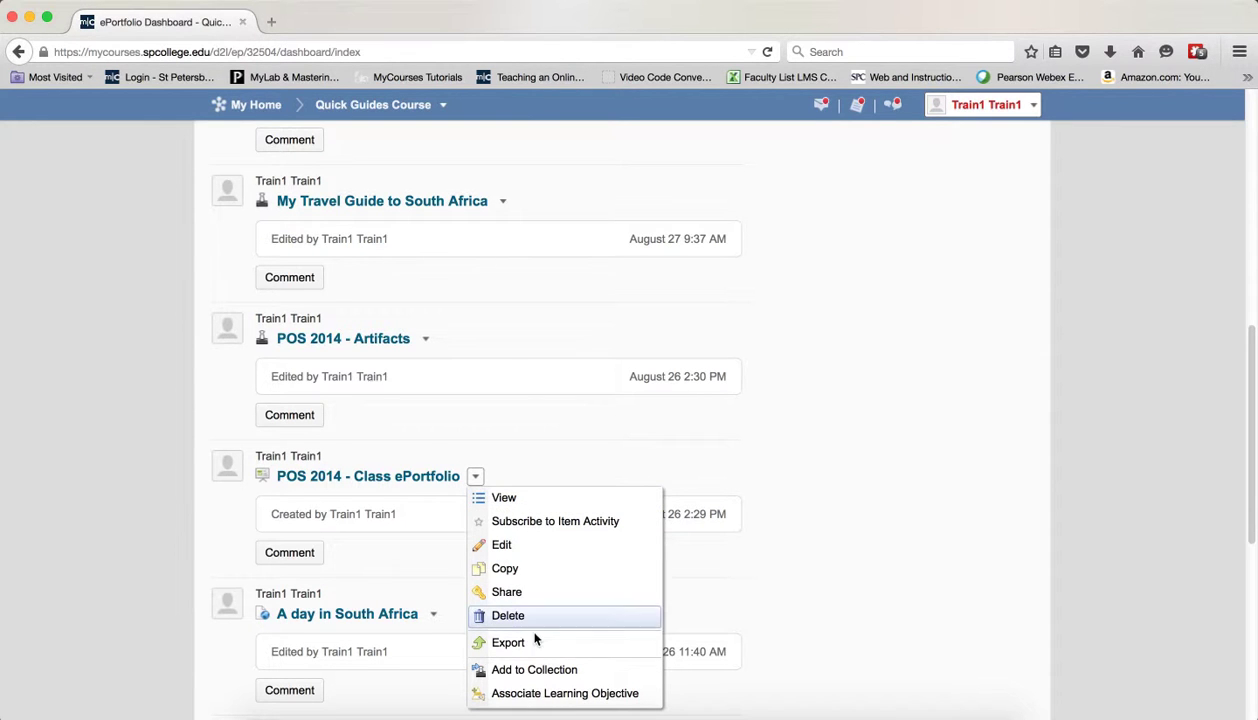
pyautogui.click(508, 616)
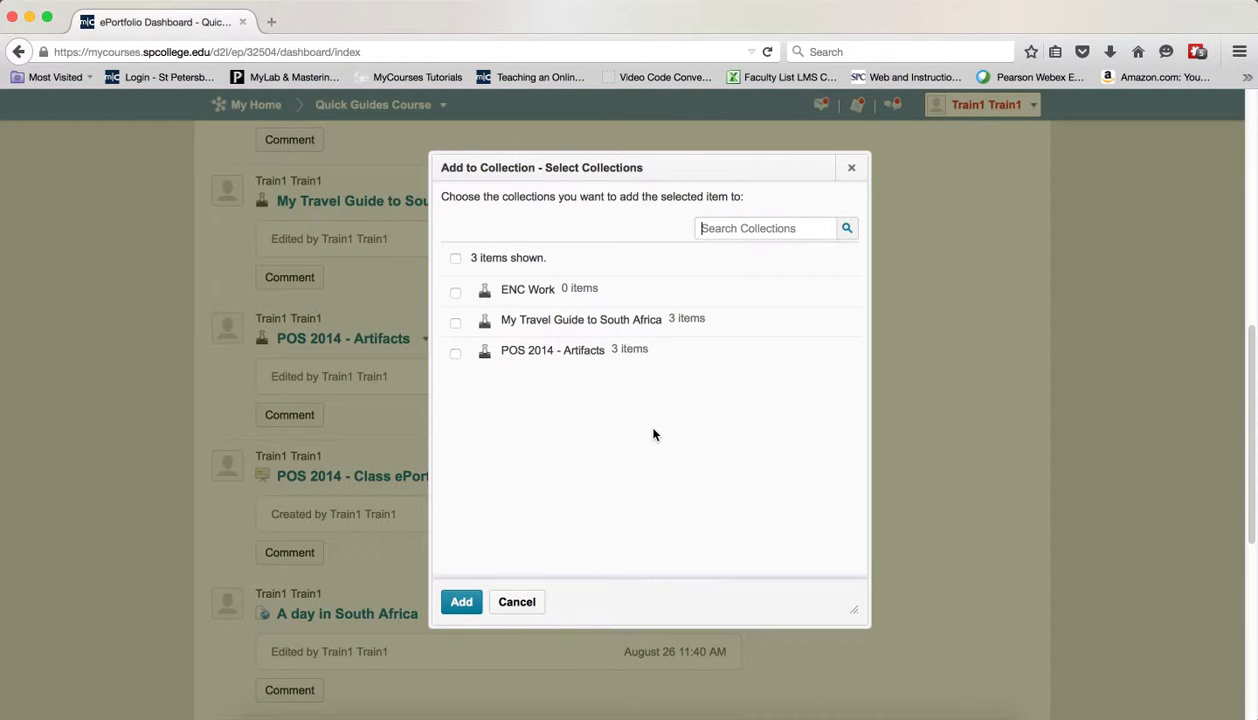
pyautogui.moveTo(644, 452)
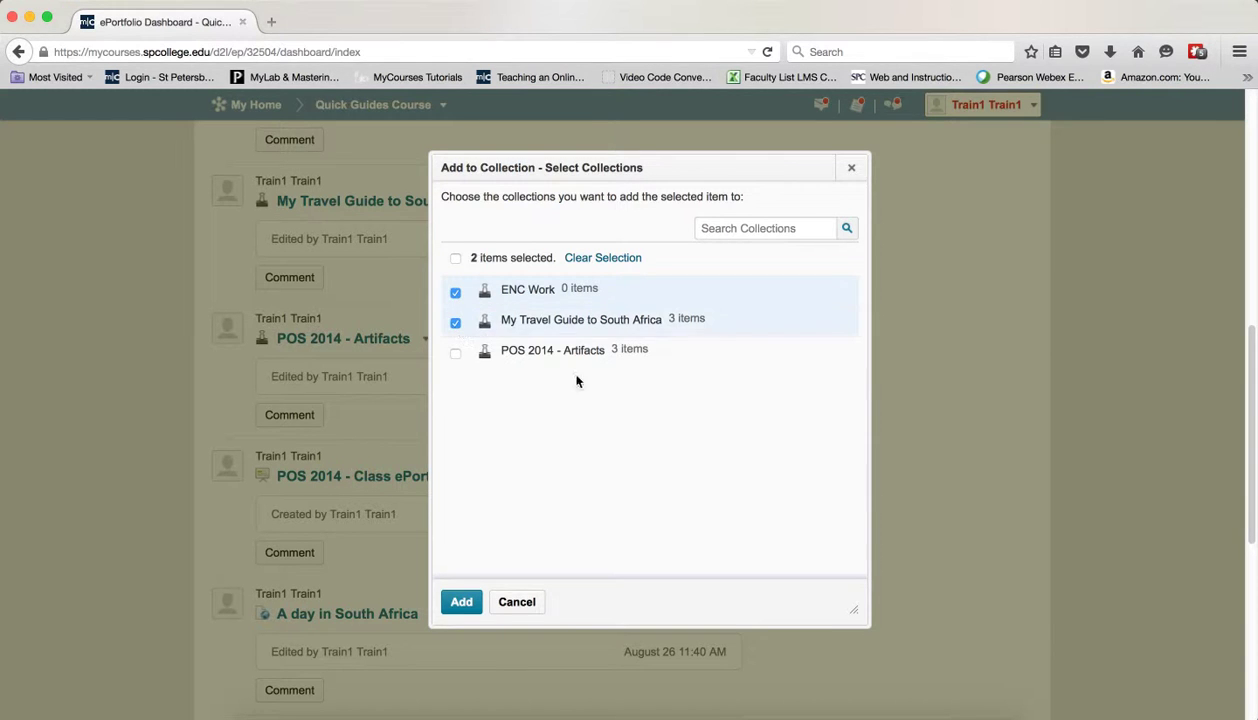
pyautogui.moveTo(740, 492)
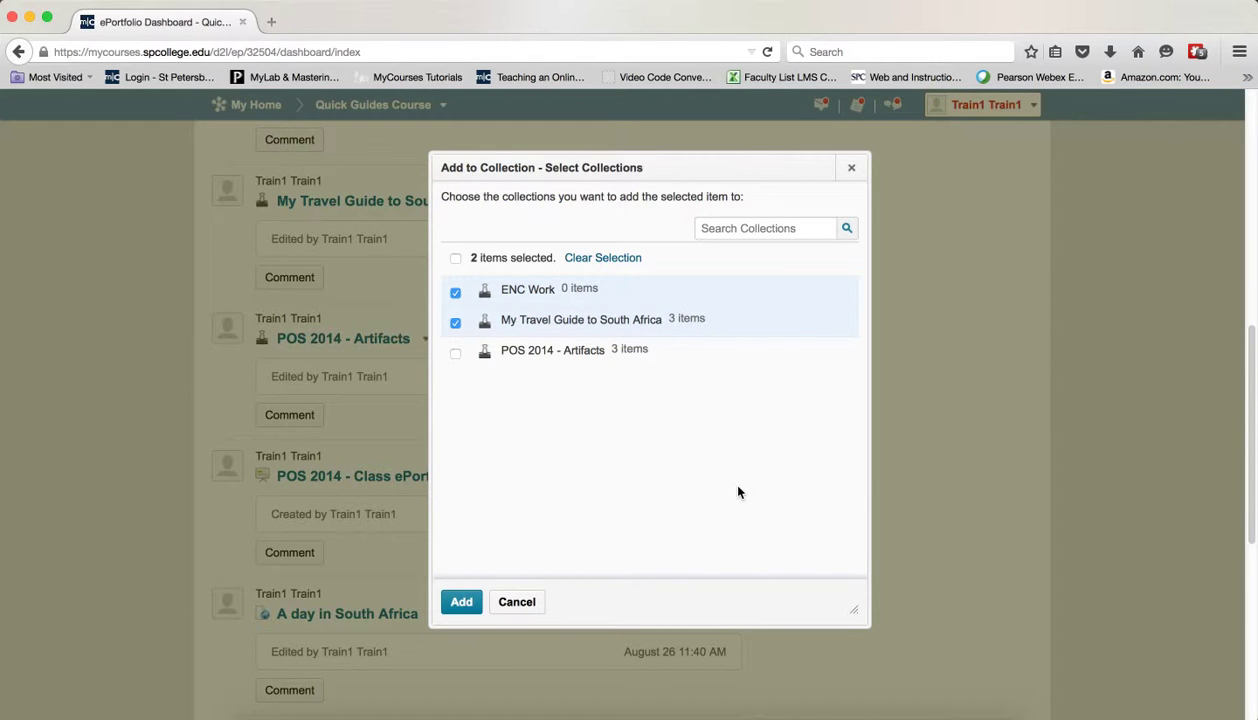
# - Add the item to ENC Work and My Travel Guide to South Africa
pyautogui.click(460, 602)
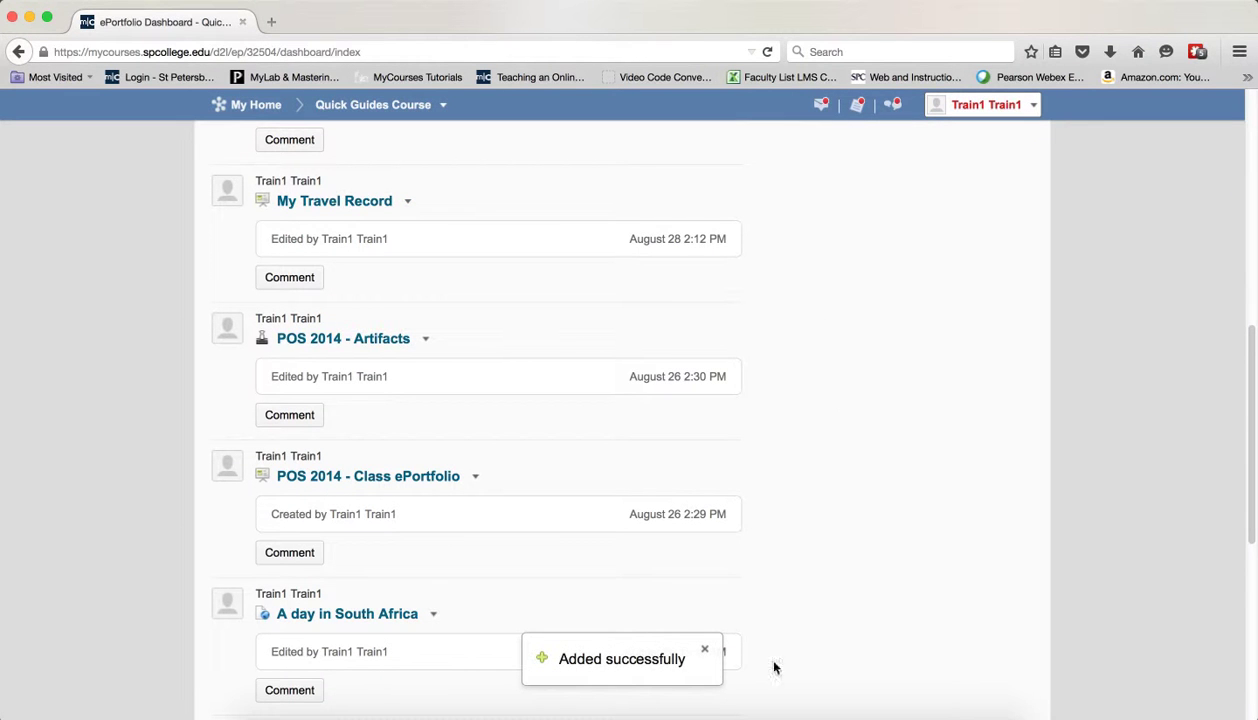
pyautogui.moveTo(796, 554)
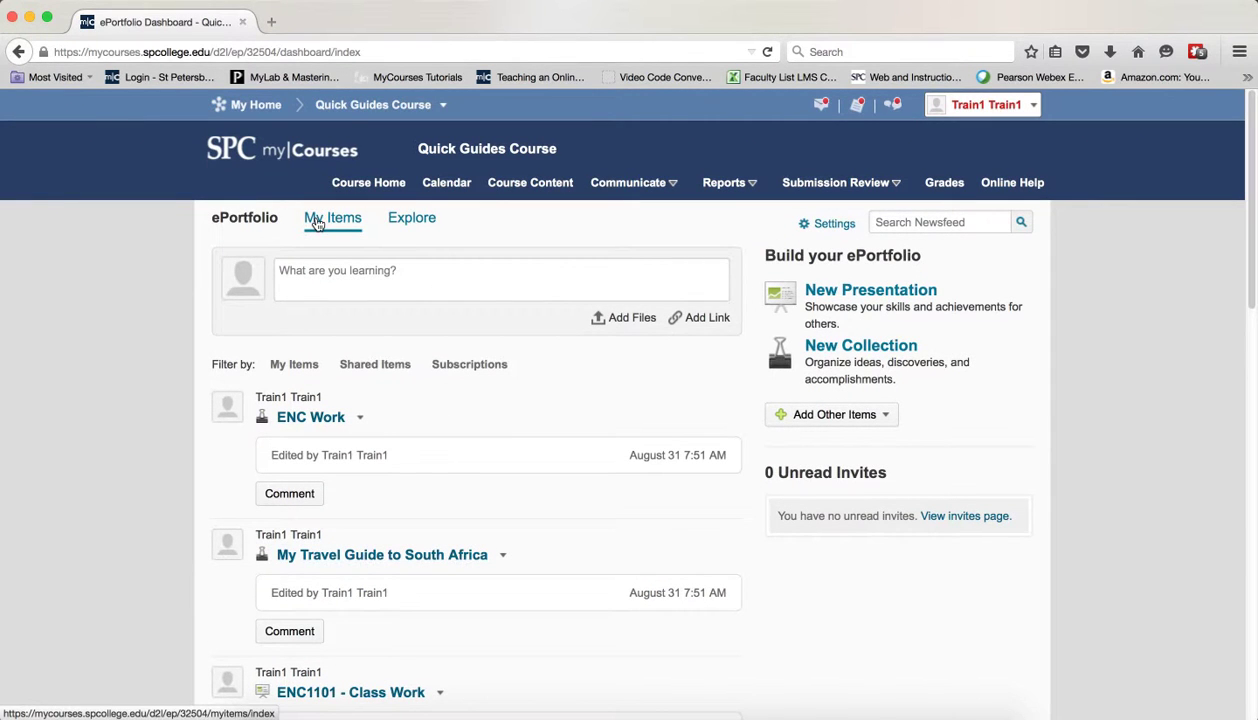
# - In My Items, select A day in South Africa, A Great Video, My Travel Record and ENC1101 - Class Work for adding
pyautogui.click(332, 218)
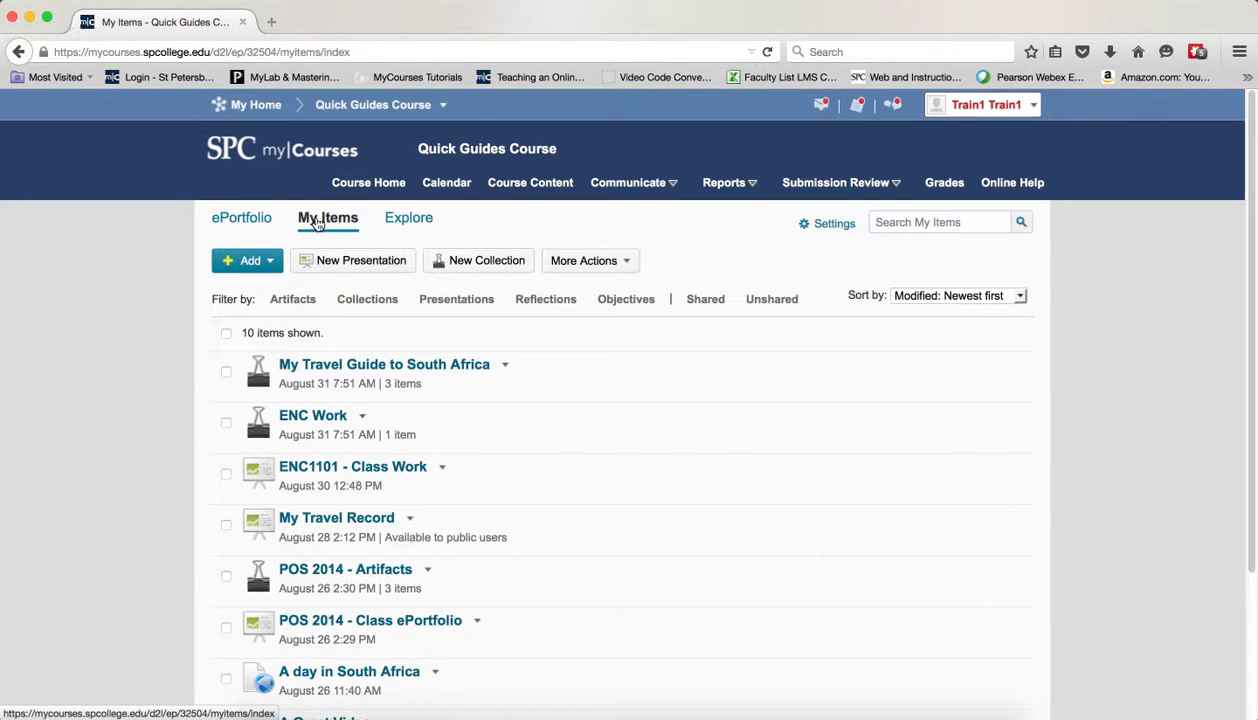
pyautogui.scroll(-3)
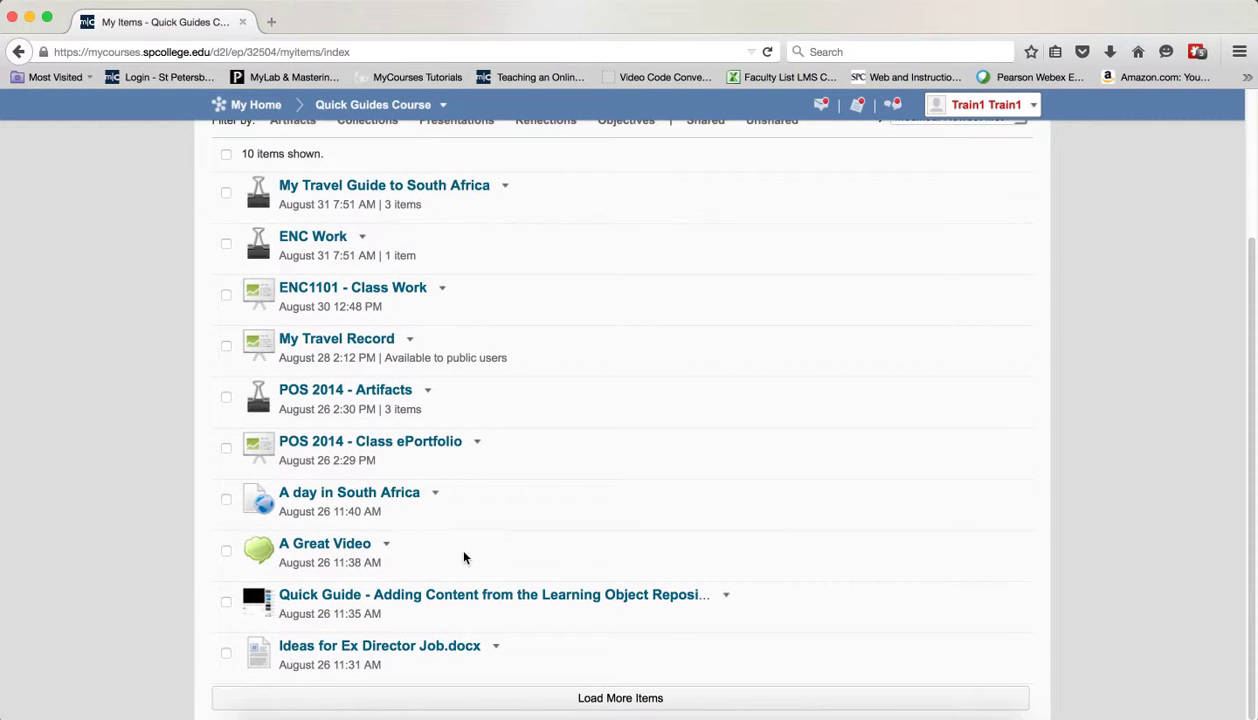
pyautogui.click(226, 500)
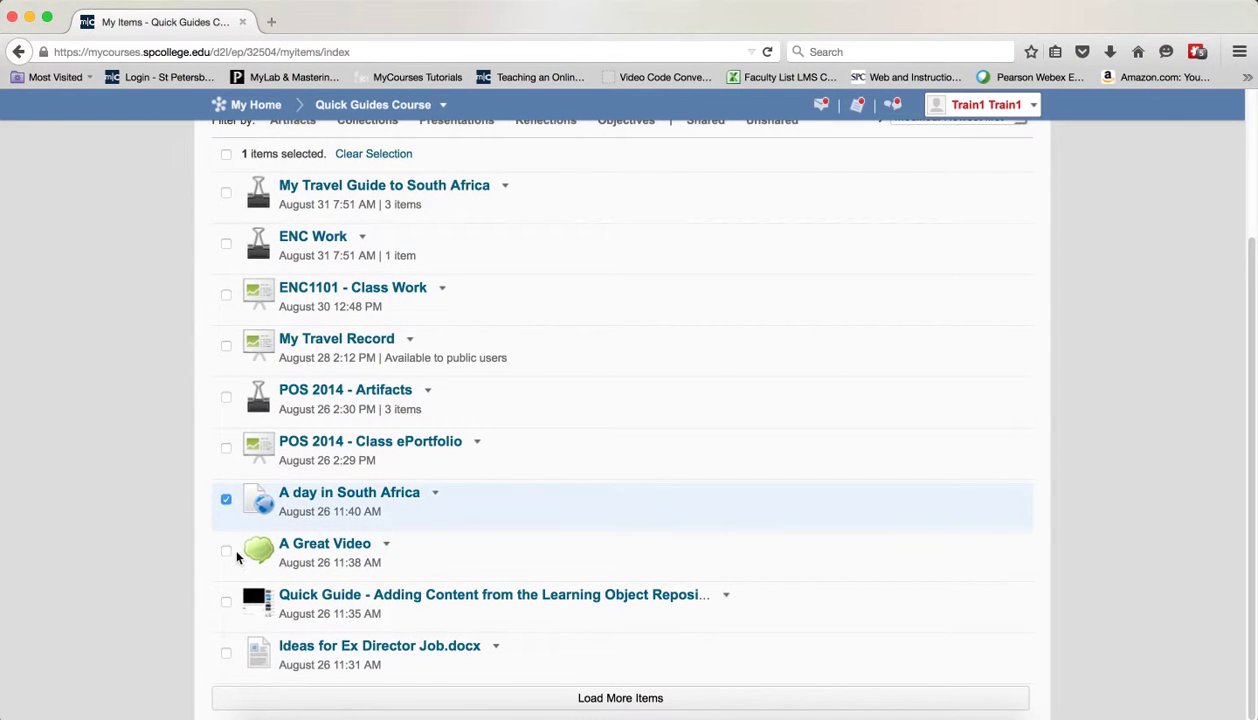
pyautogui.click(224, 552)
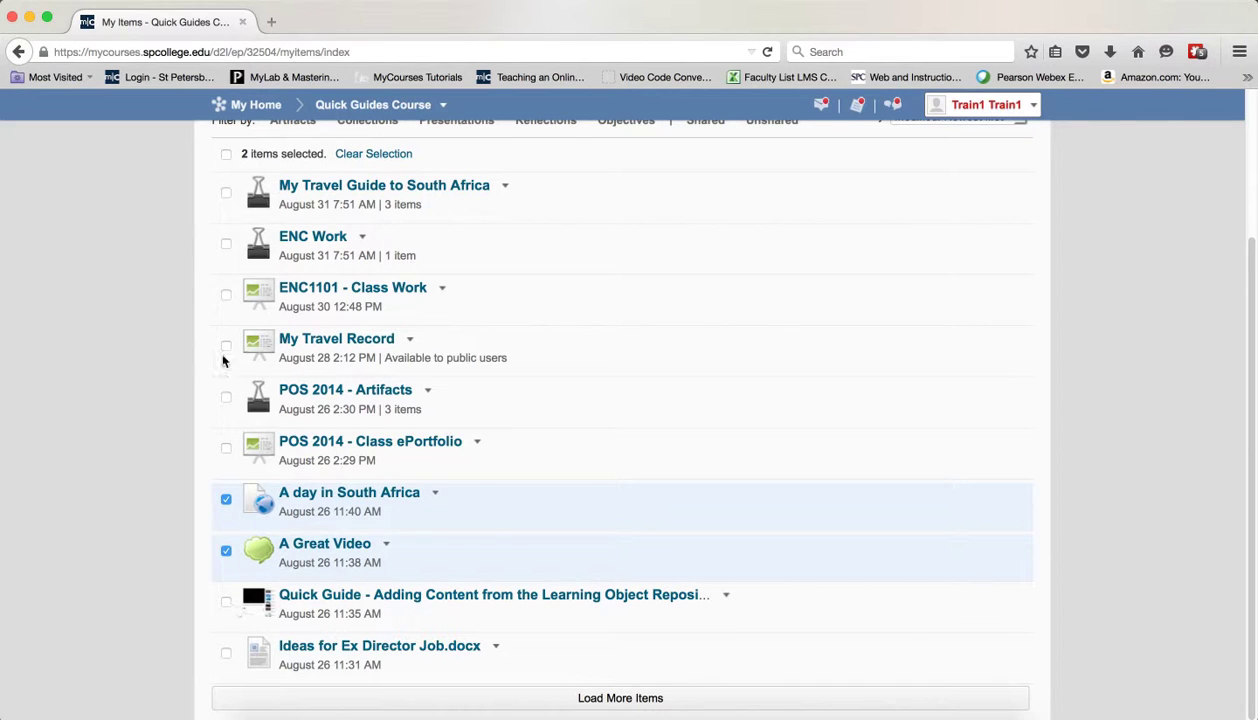
pyautogui.click(226, 344)
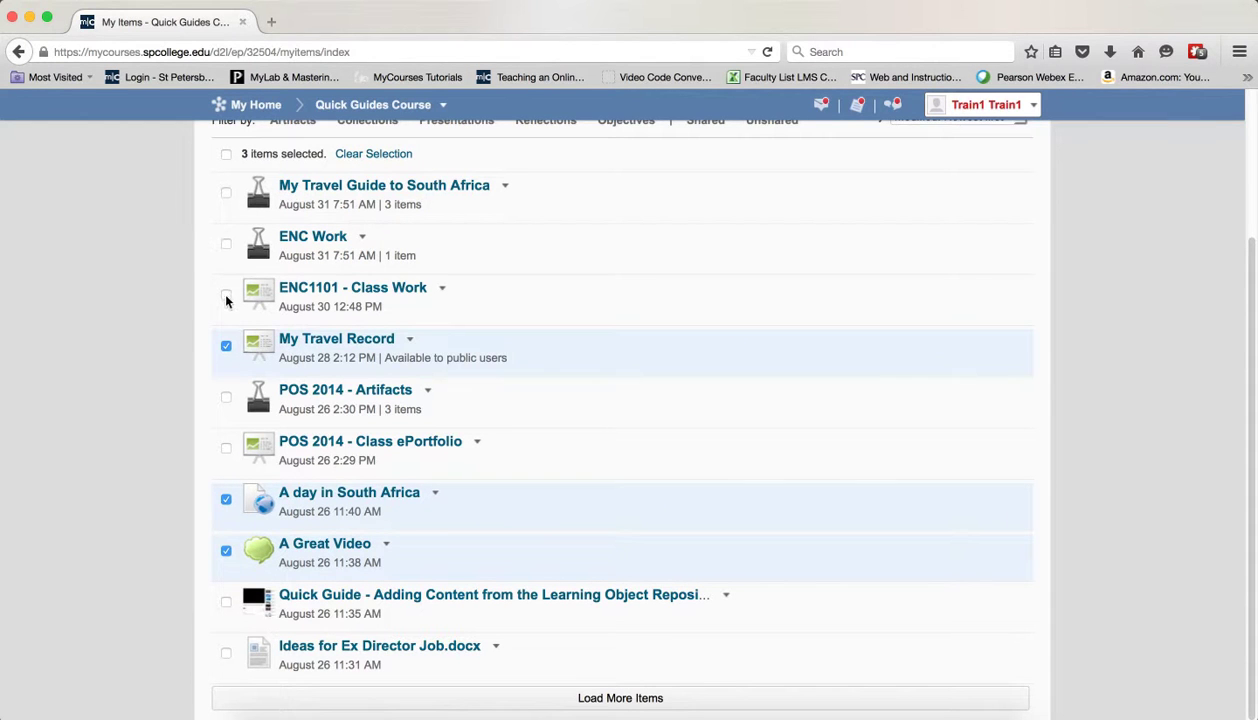
pyautogui.click(226, 294)
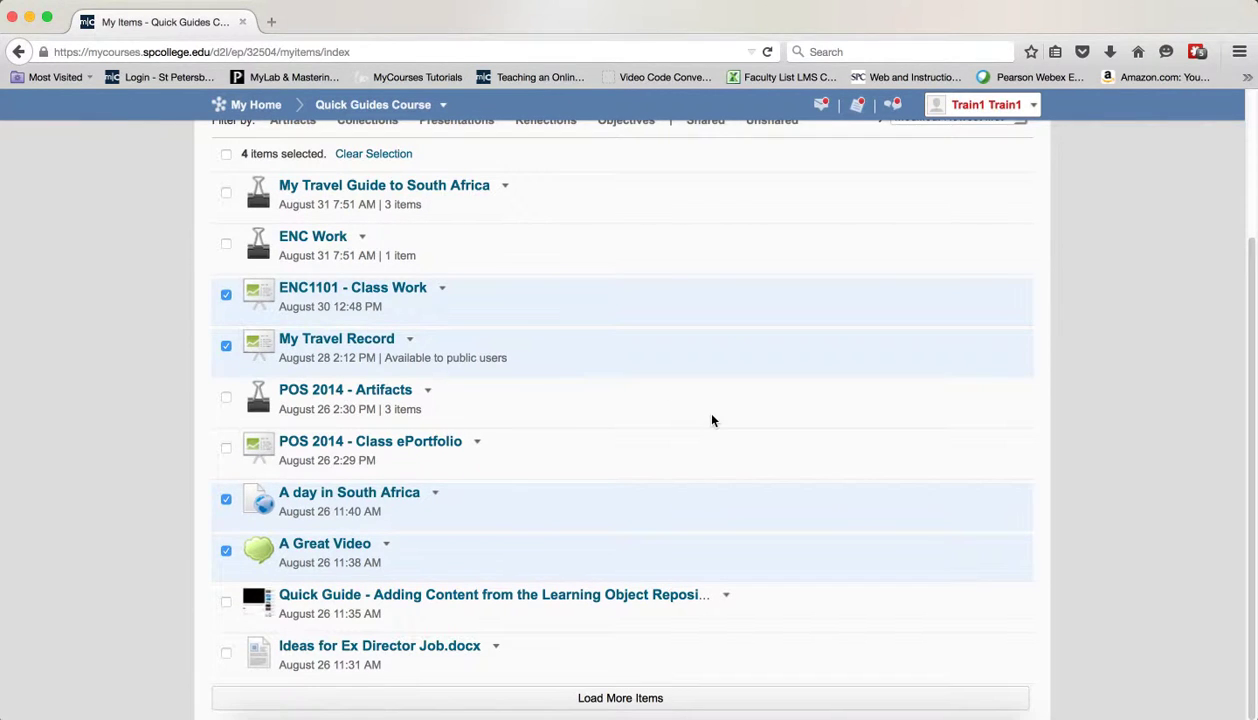
pyautogui.click(584, 260)
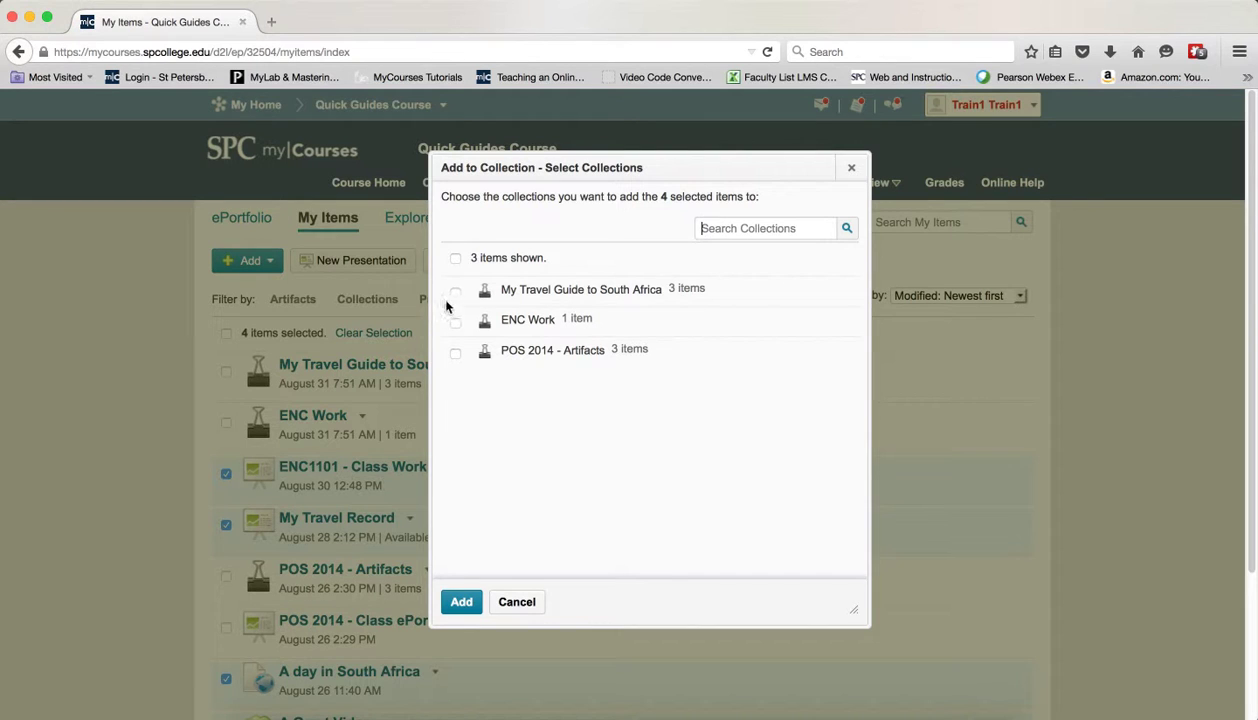
# - Add the four items to ENC Work and My Travel Guide to South Africa
pyautogui.click(456, 322)
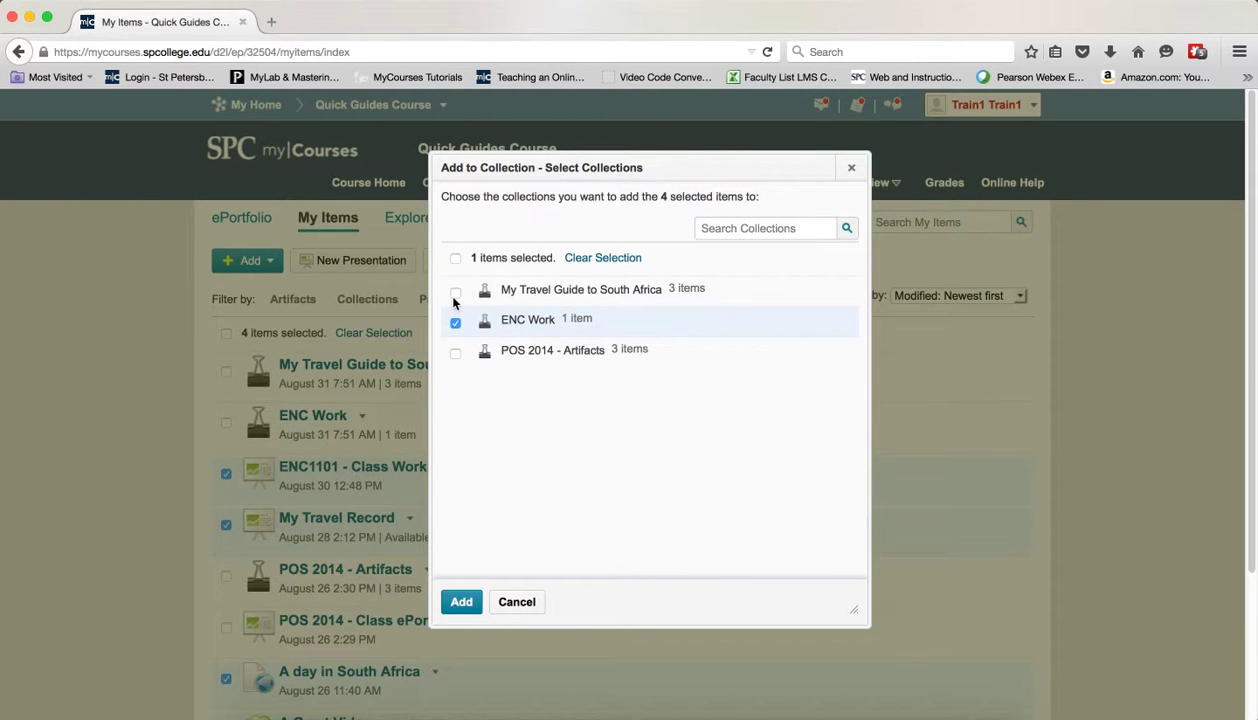
pyautogui.click(456, 292)
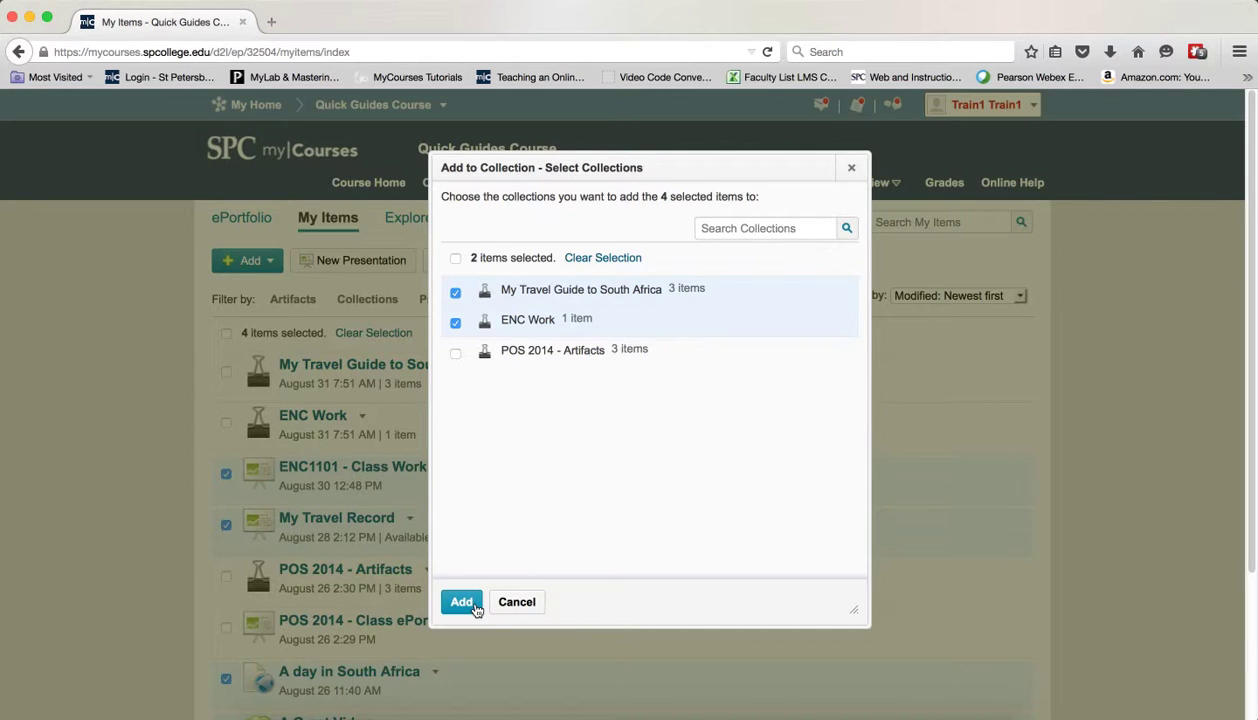
pyautogui.click(462, 602)
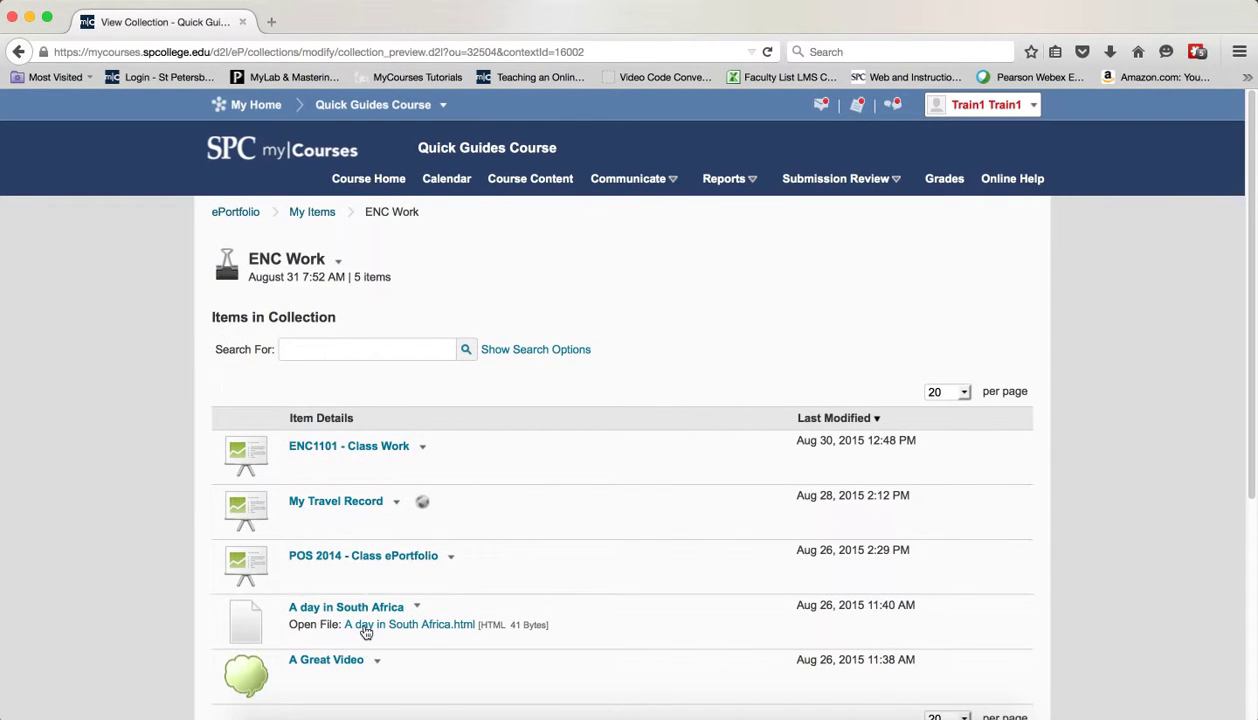
pyautogui.moveTo(888, 700)
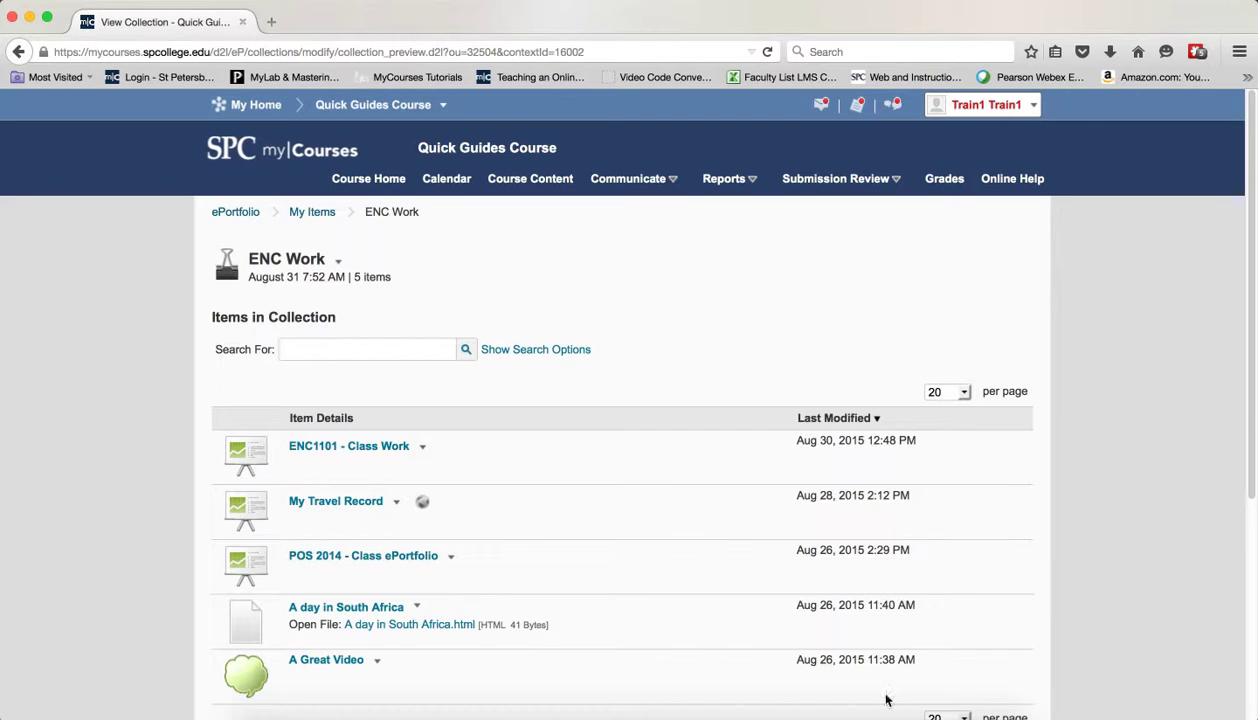